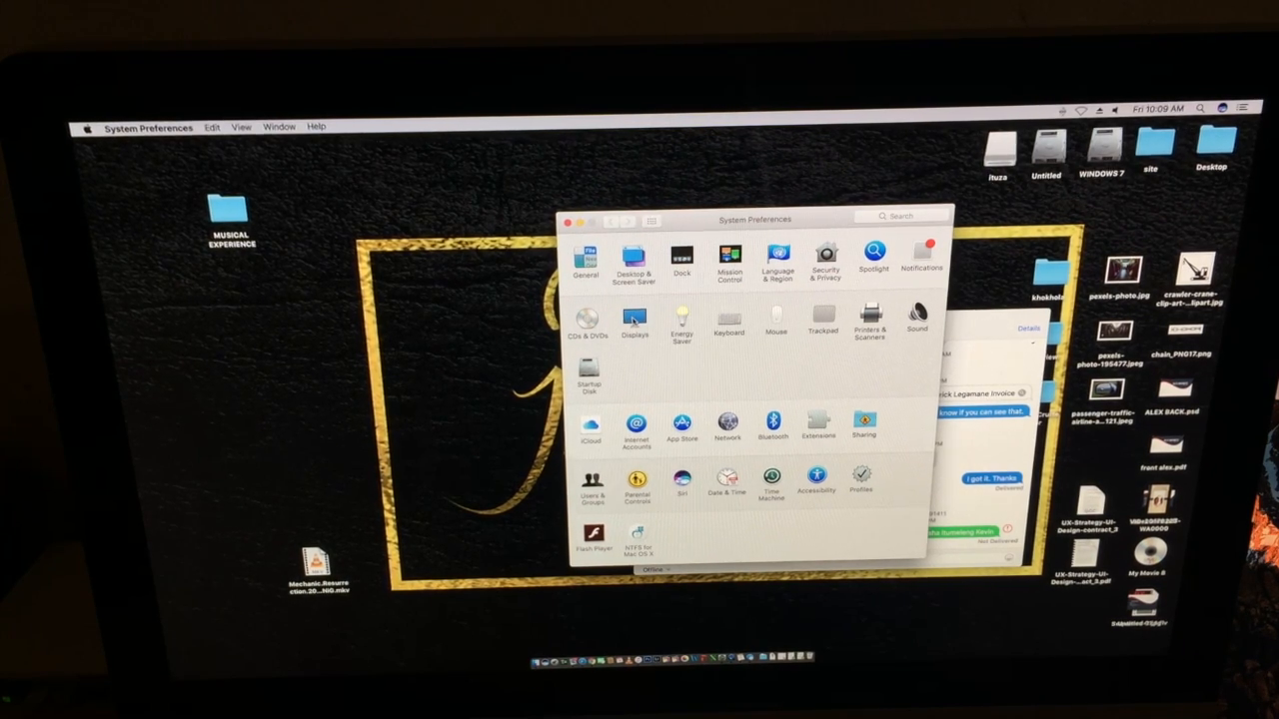
# Show the iMac's Displays pane with its resolution and brightness options
pyautogui.click(635, 319)
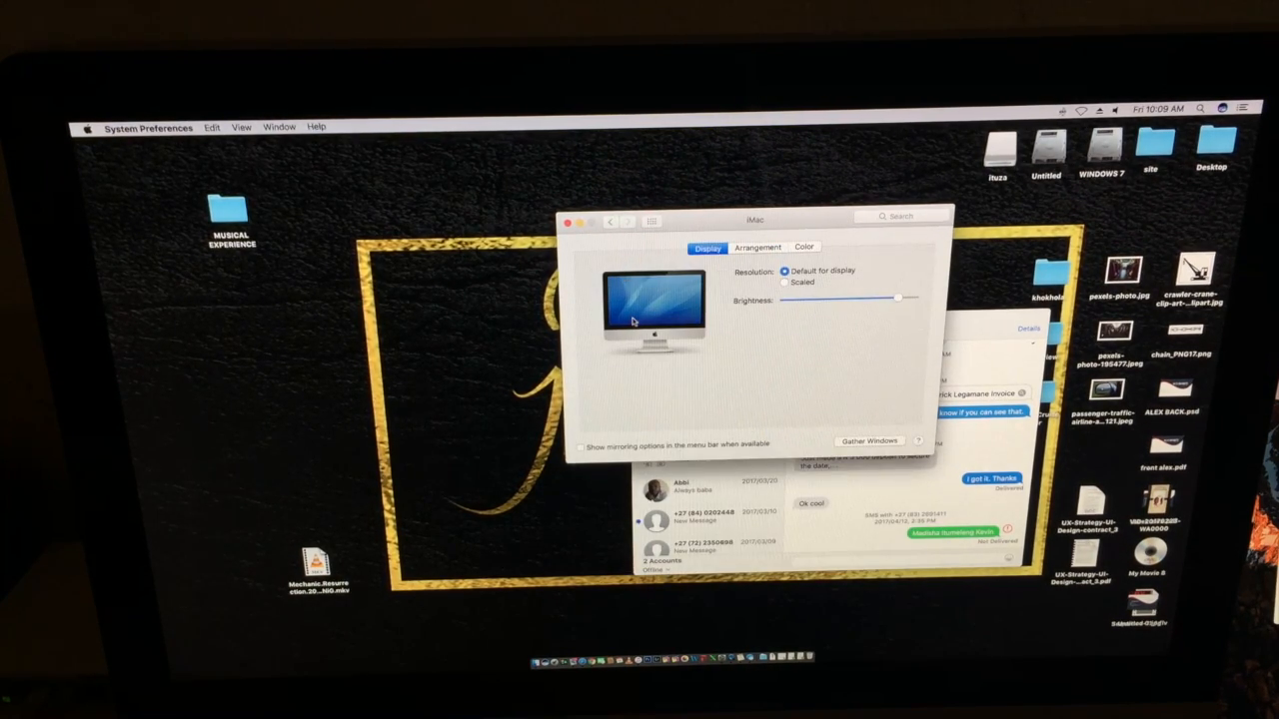